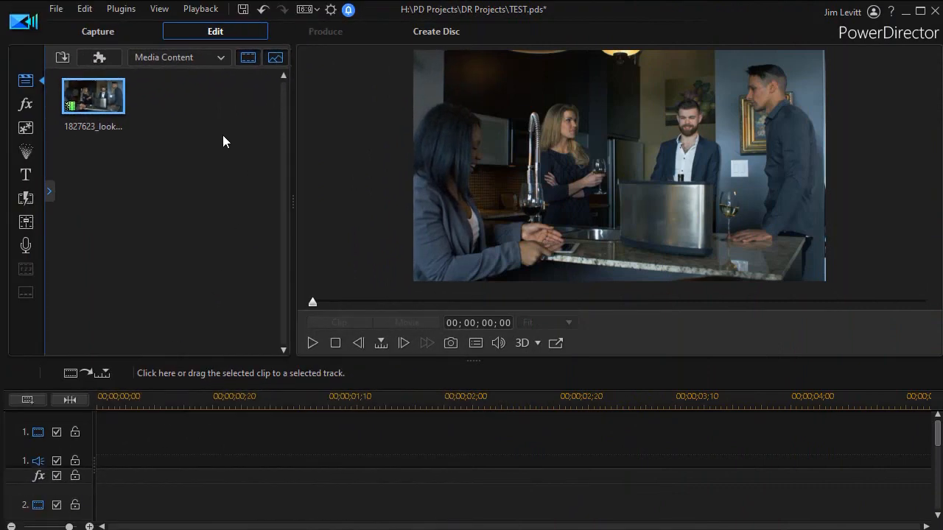
pyautogui.moveTo(94, 101)
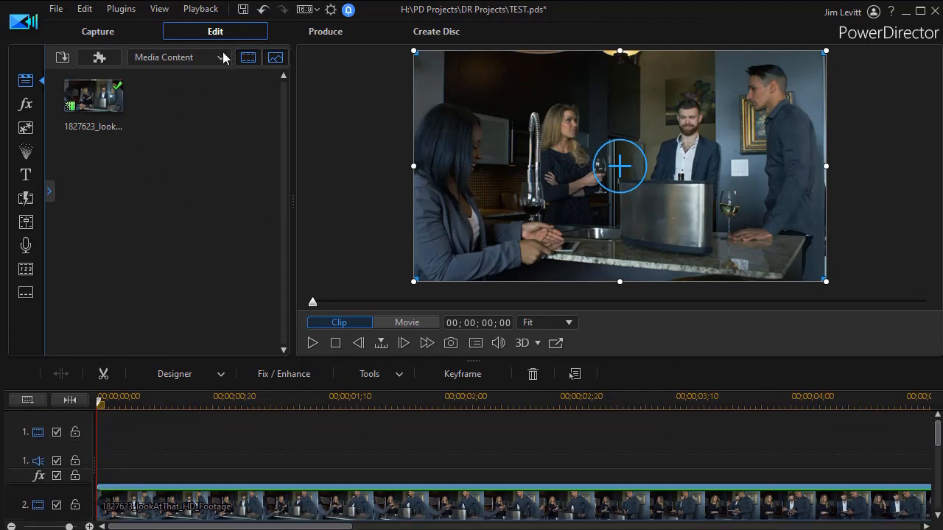
# - Place the blue 4,48,239 color board on track 1 above the footage on track 2
pyautogui.click(177, 57)
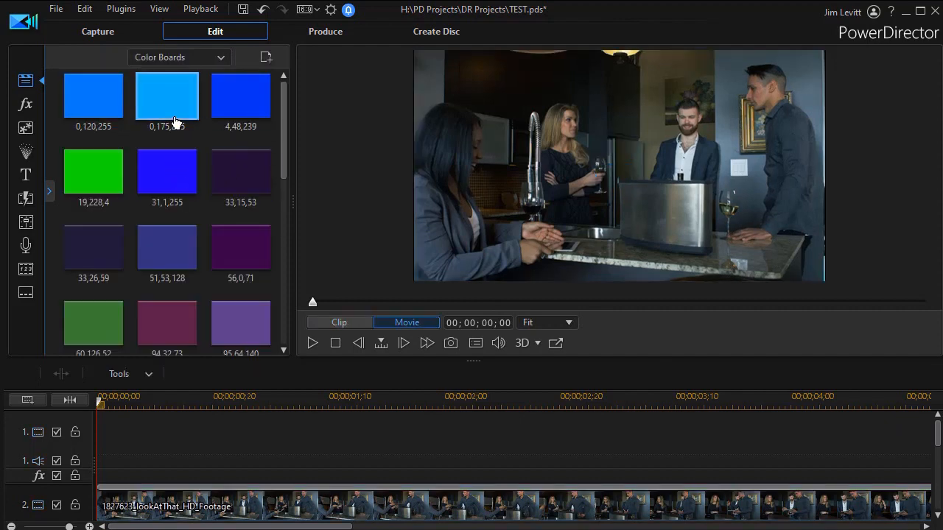
pyautogui.click(241, 95)
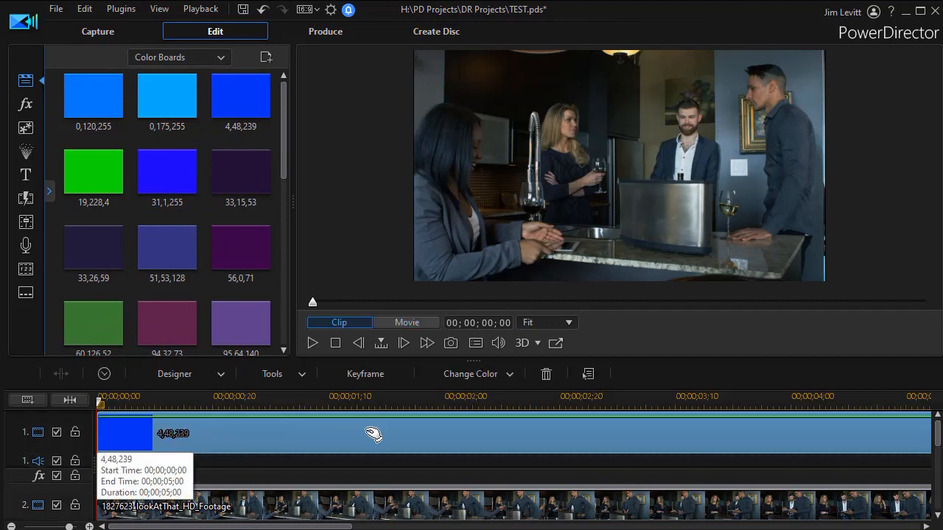
pyautogui.click(619, 166)
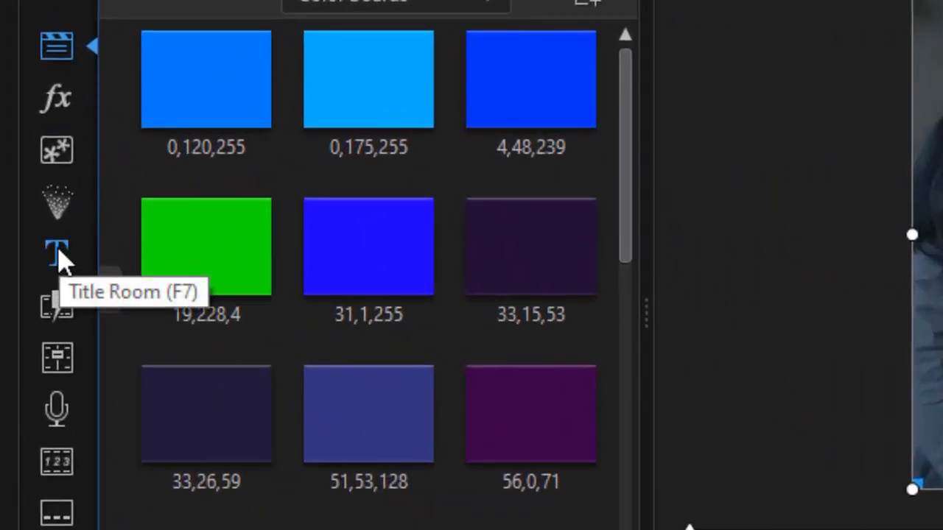
# - Replace the title template text with OHIO and set it in bold
pyautogui.click(56, 248)
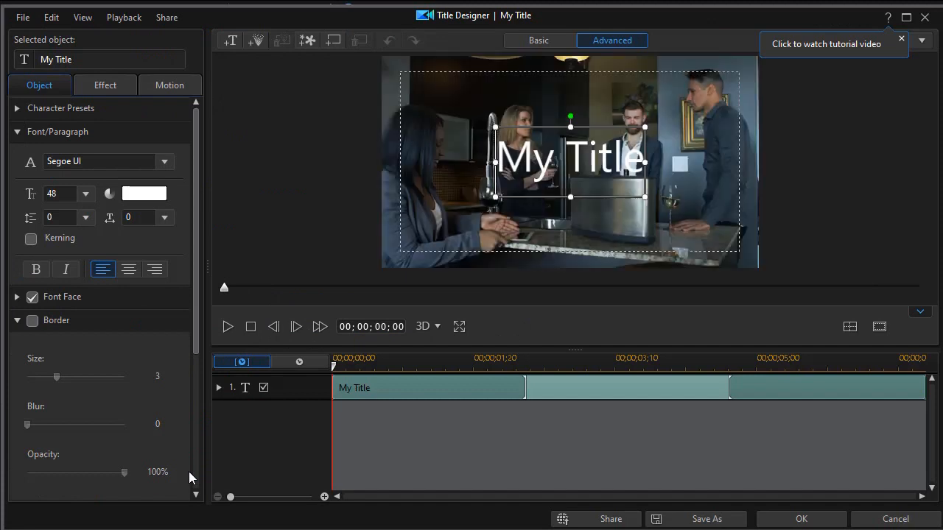
pyautogui.moveTo(515, 162)
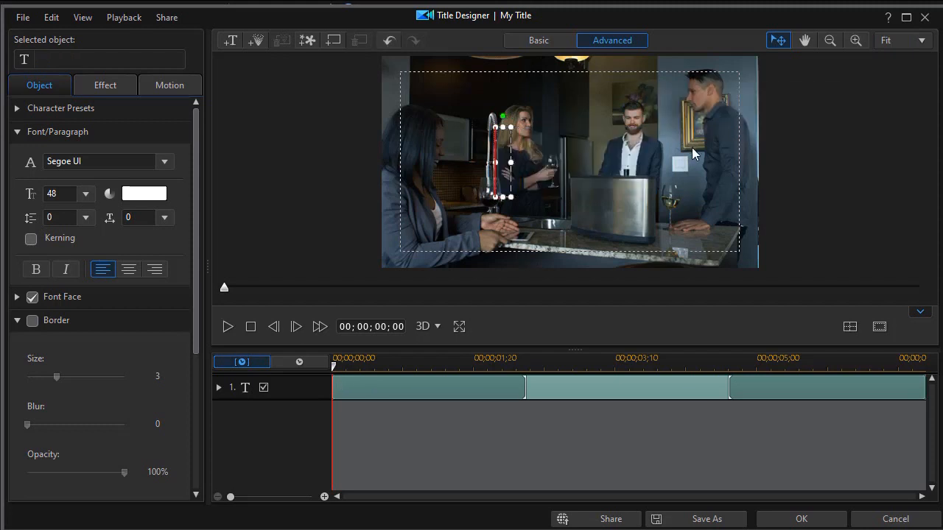
pyautogui.write('OHIO')
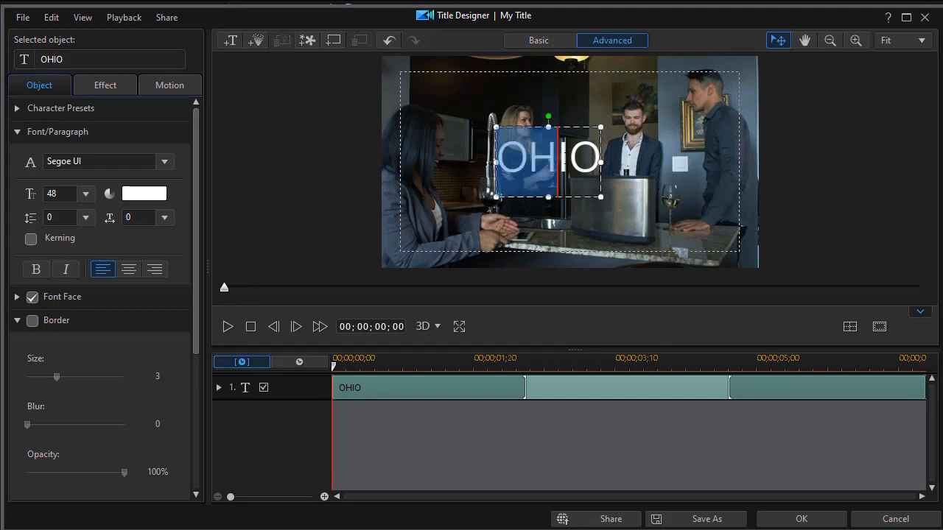
pyautogui.click(36, 269)
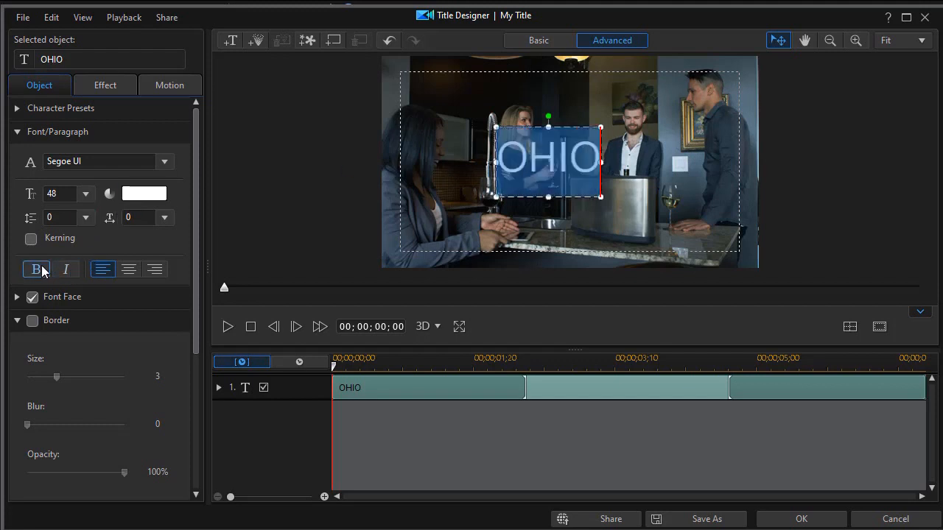
pyautogui.click(36, 269)
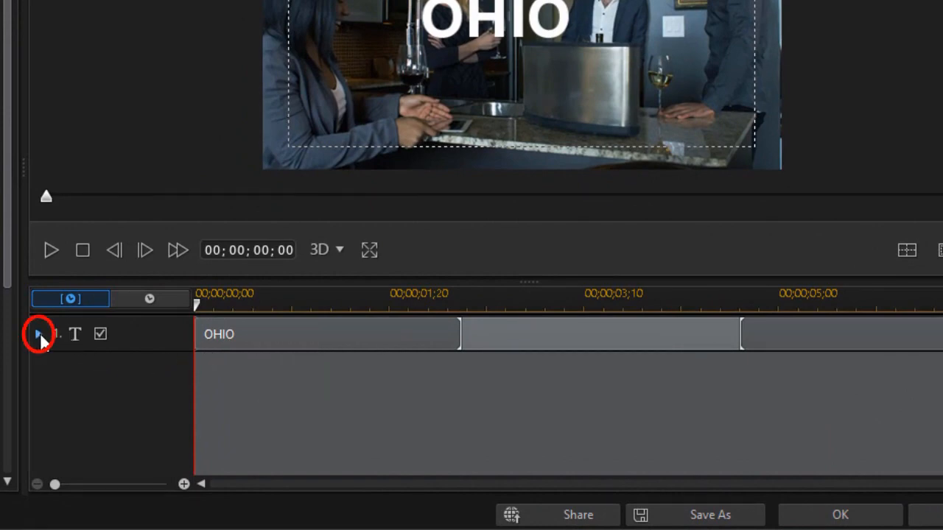
# - Add Position and Scale keyframes for the OHIO title at 00:00, 1:00 and 3:00
pyautogui.click(38, 334)
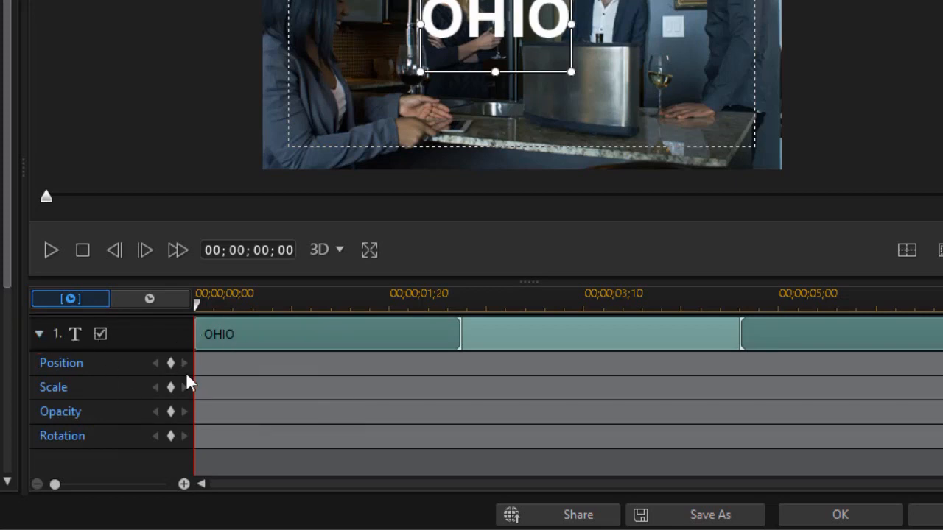
pyautogui.moveTo(250, 352)
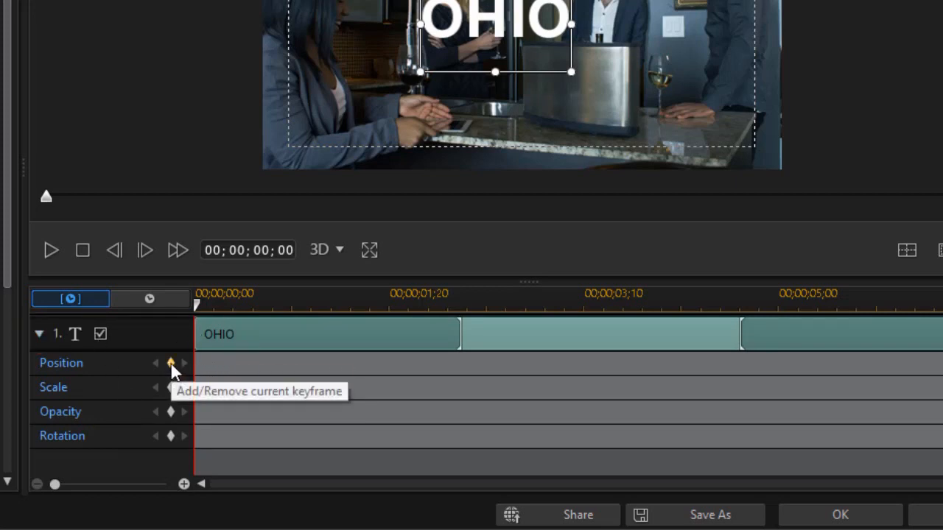
pyautogui.moveTo(170, 387)
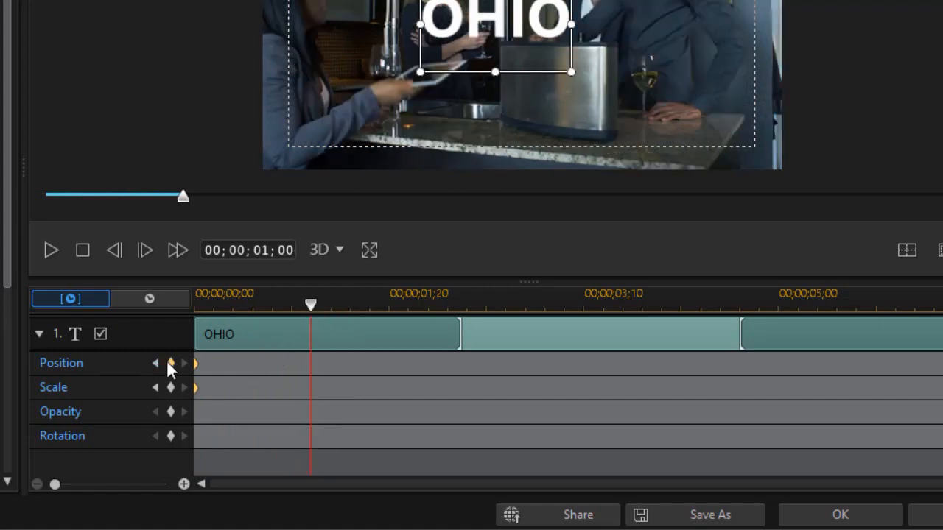
pyautogui.moveTo(170, 363)
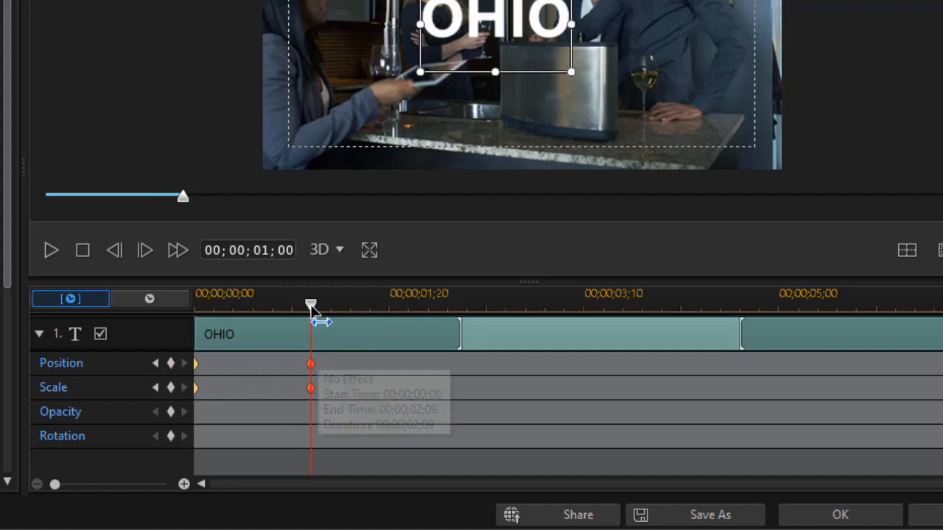
pyautogui.moveTo(311, 304); pyautogui.dragTo(540, 304)
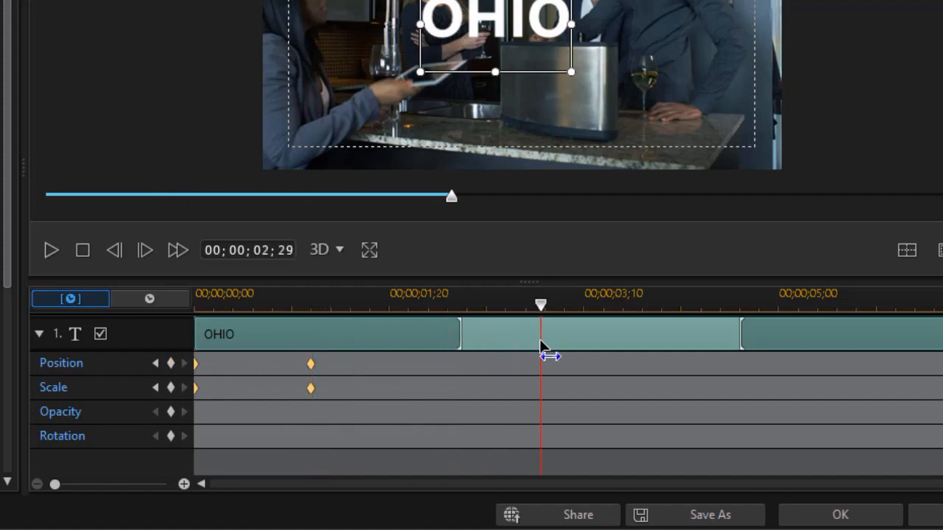
pyautogui.moveTo(543, 324)
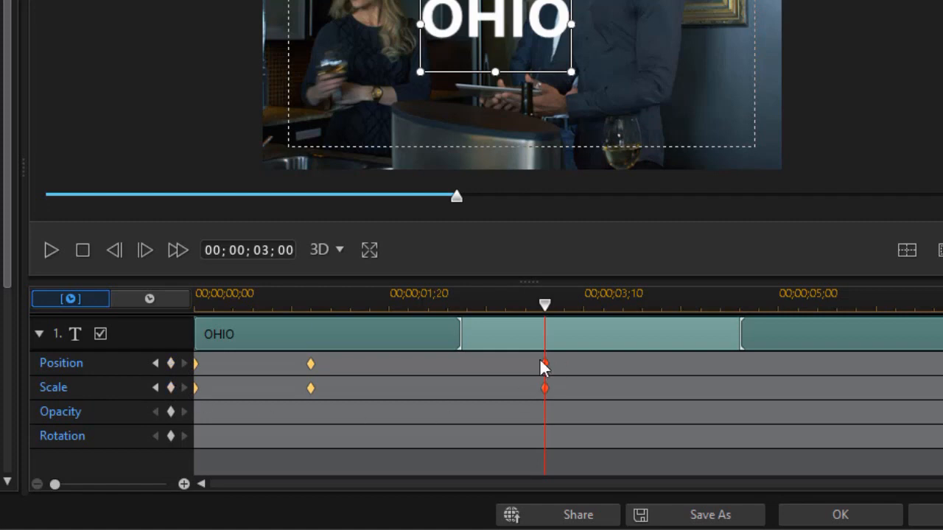
pyautogui.click(543, 363)
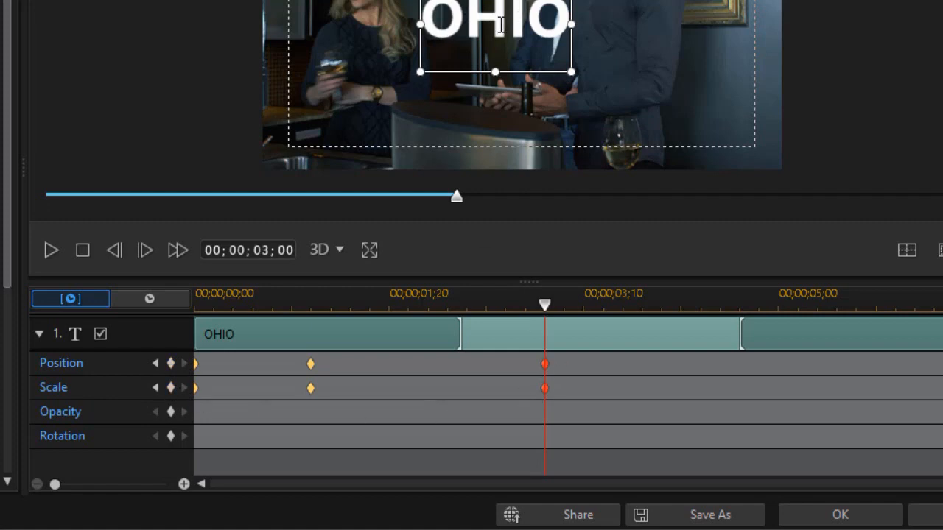
pyautogui.moveTo(589, 50)
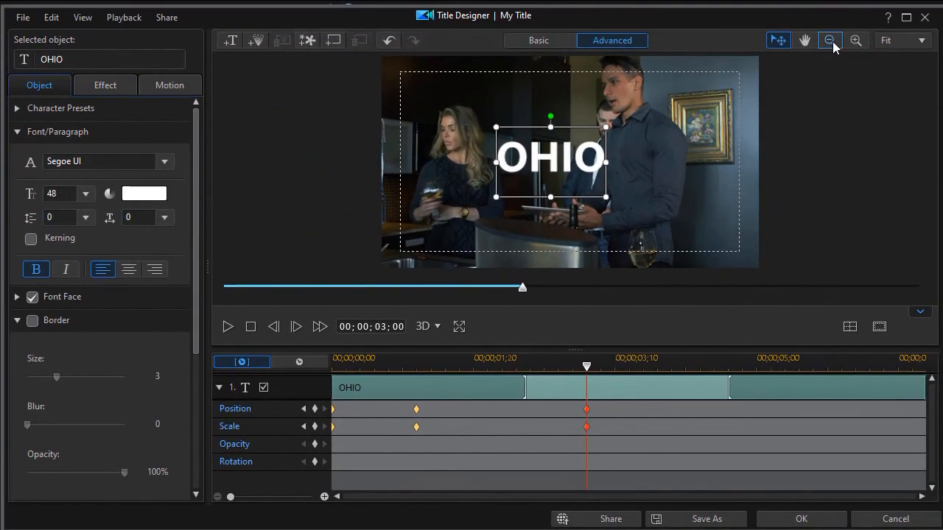
# - Scale OHIO very large at the three-second keyframe and add the title to track 3
pyautogui.click(830, 41)
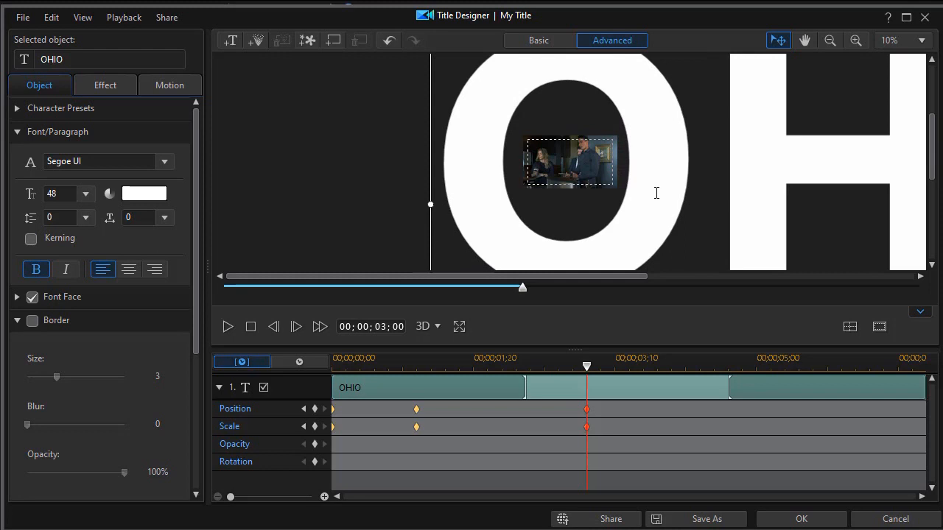
pyautogui.moveTo(519, 413)
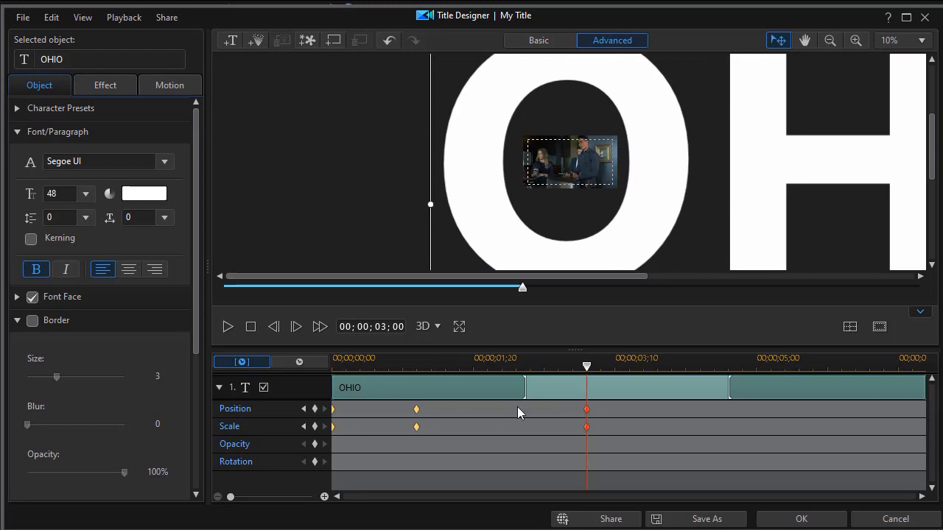
pyautogui.click(801, 518)
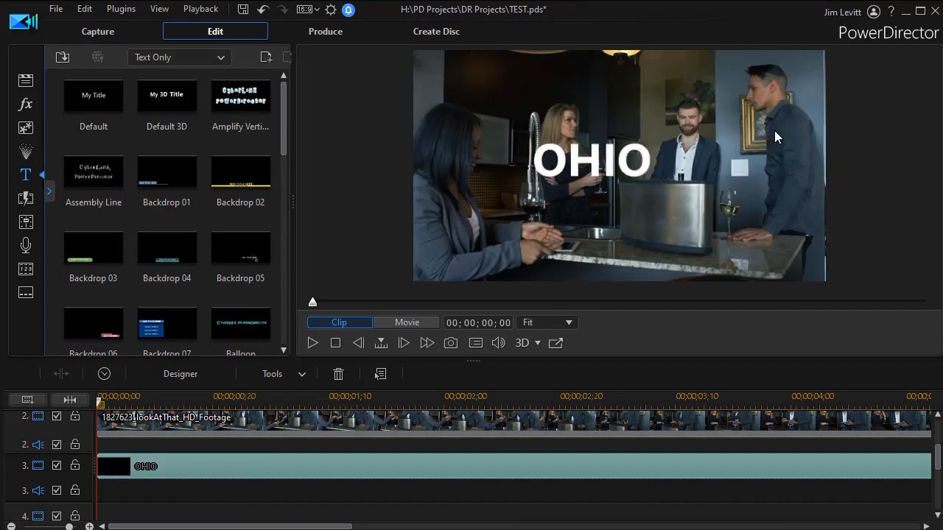
pyautogui.moveTo(558, 165)
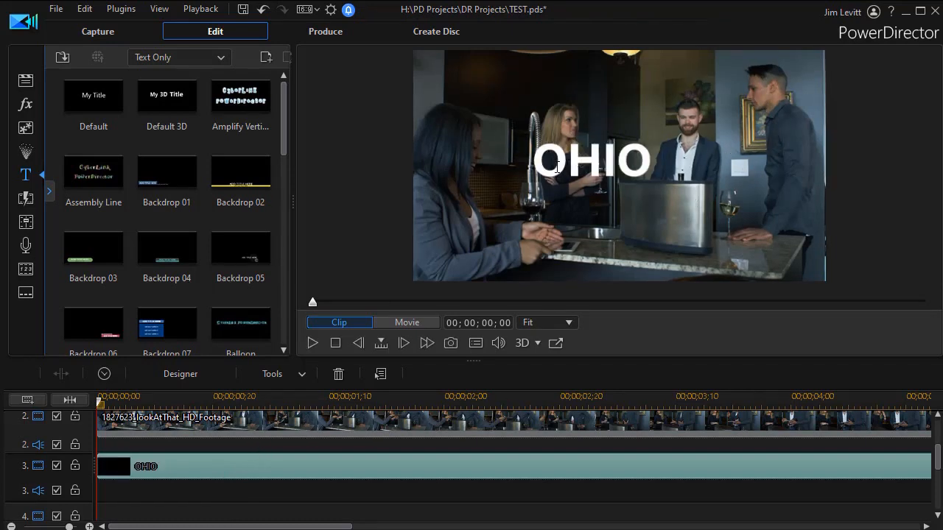
pyautogui.moveTo(720, 162)
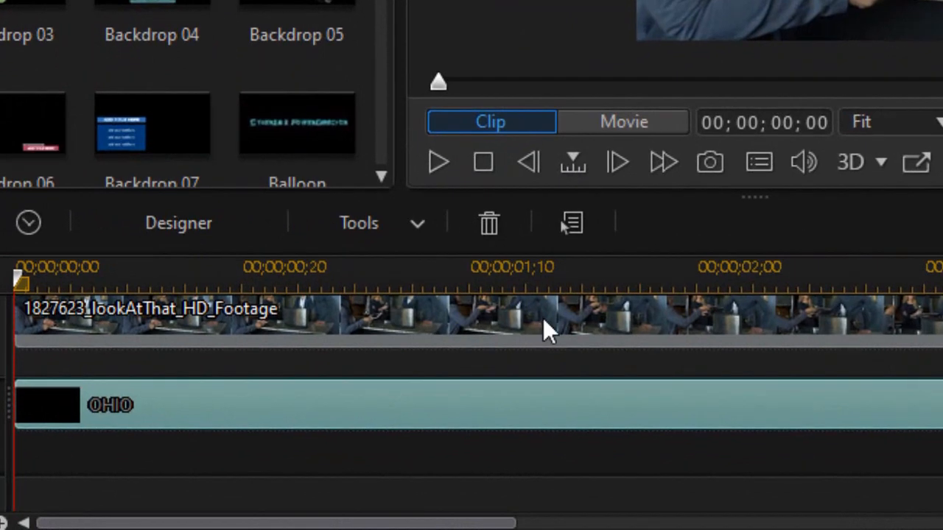
# - Open the kitchen footage clip above the OHIO title in Mask Designer
pyautogui.click(538, 324)
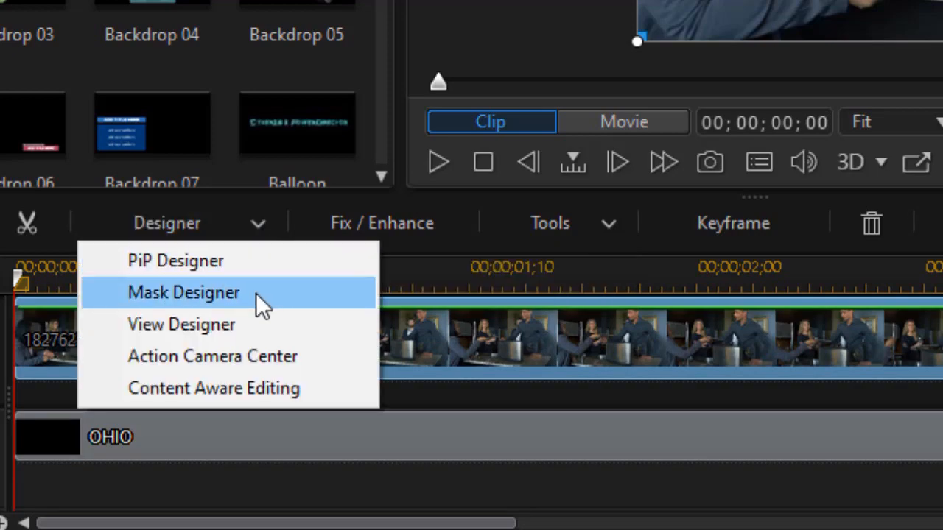
pyautogui.click(183, 292)
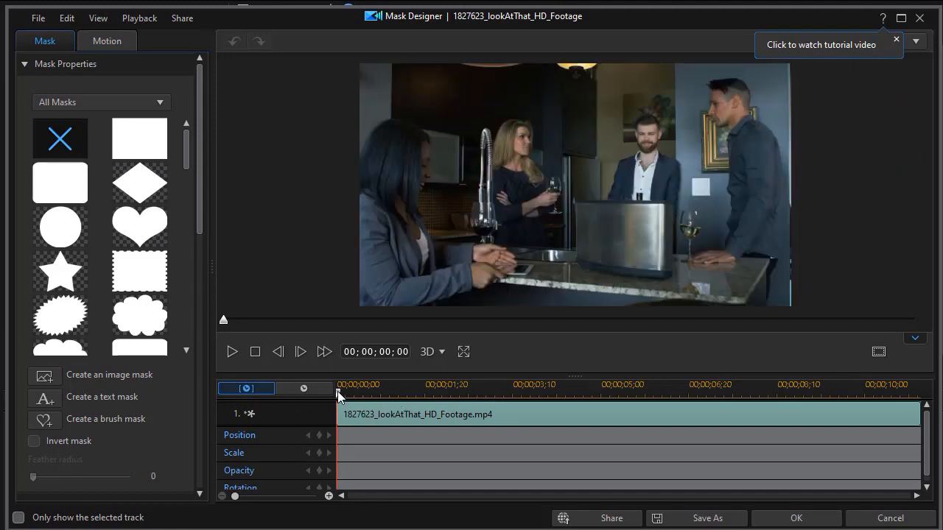
# - At 01;01, apply a circle mask and drag it roughly onto the O of OHIO
pyautogui.click(60, 227)
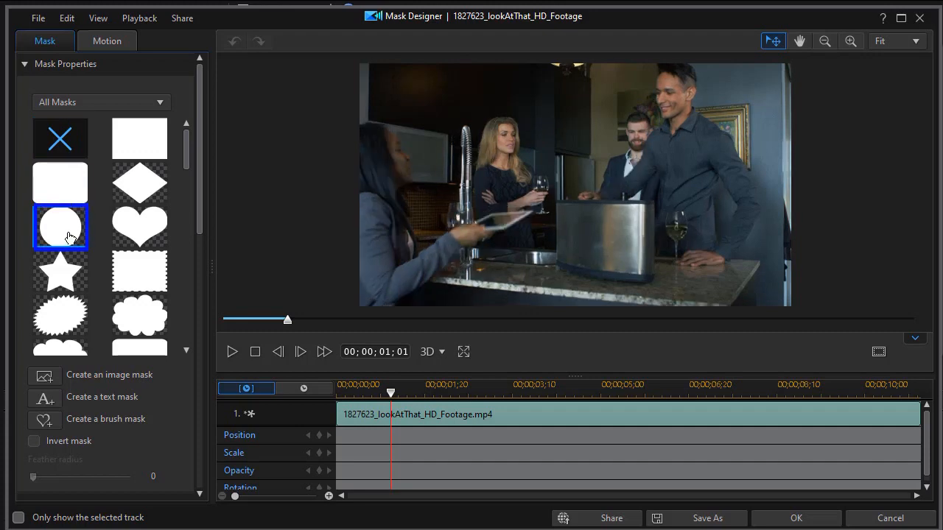
pyautogui.click(61, 226)
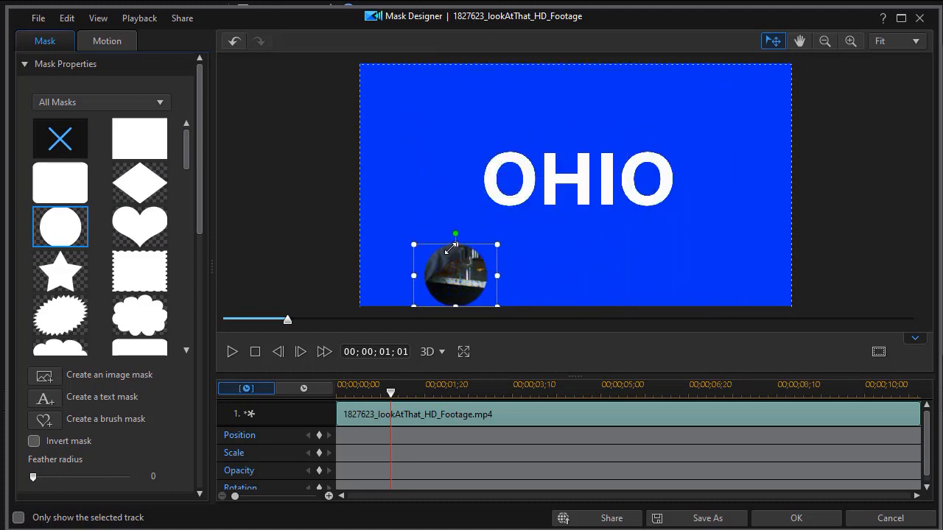
pyautogui.moveTo(455, 274); pyautogui.dragTo(525, 190)
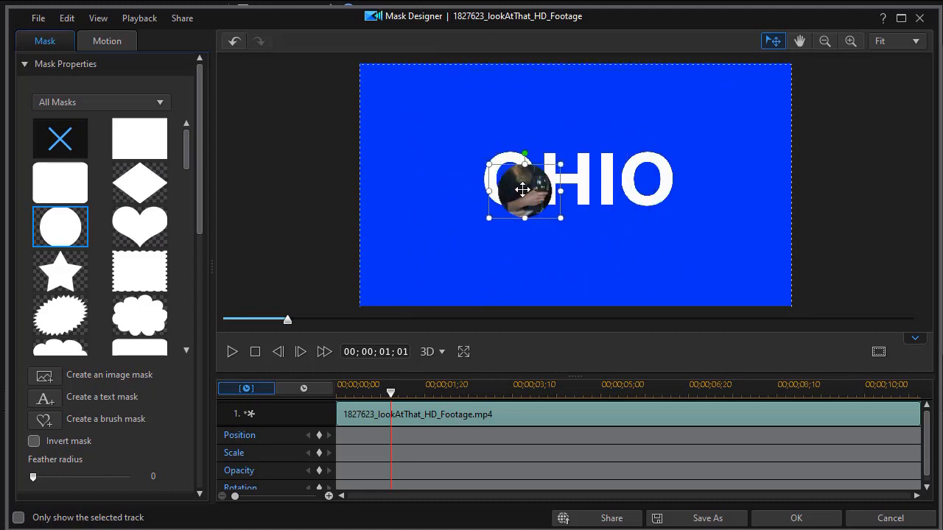
pyautogui.moveTo(525, 190); pyautogui.dragTo(509, 178)
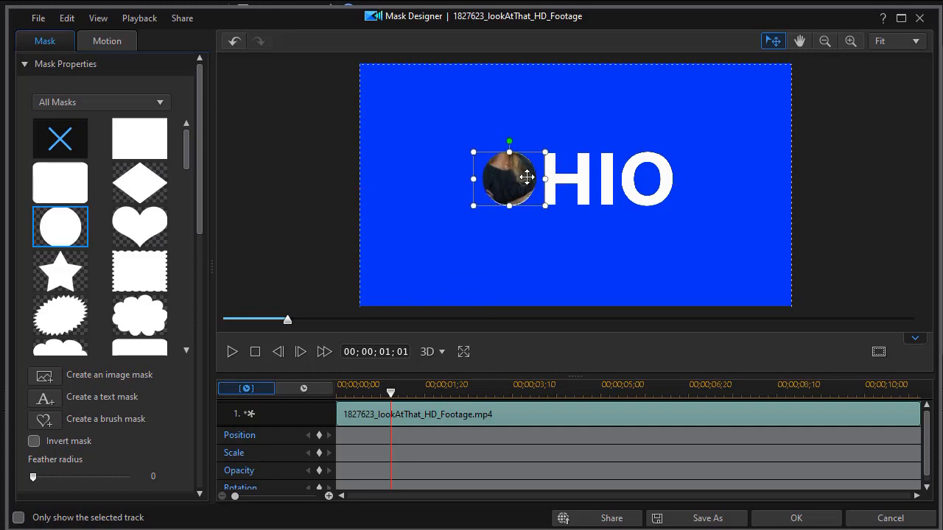
pyautogui.moveTo(509, 179); pyautogui.dragTo(496, 170)
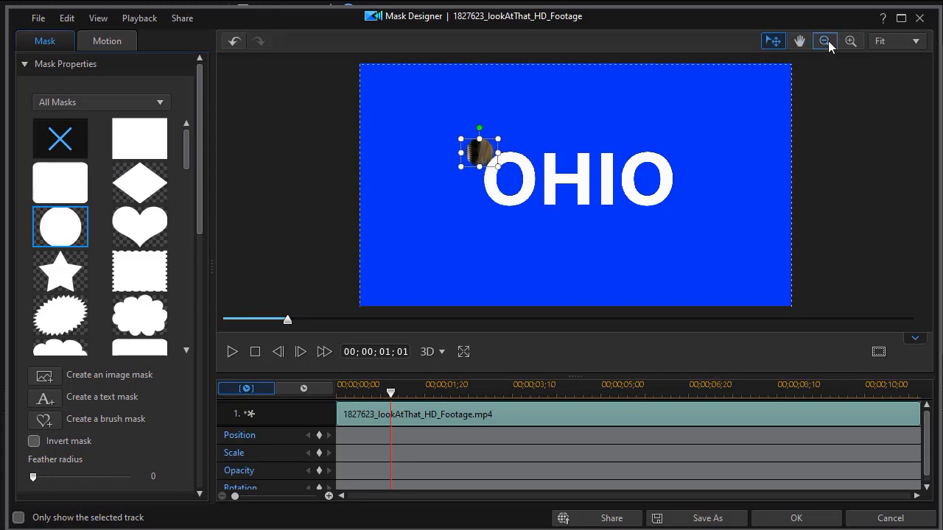
# - Zoom the preview and fit the mask as a small oval inside the O
pyautogui.click(824, 41)
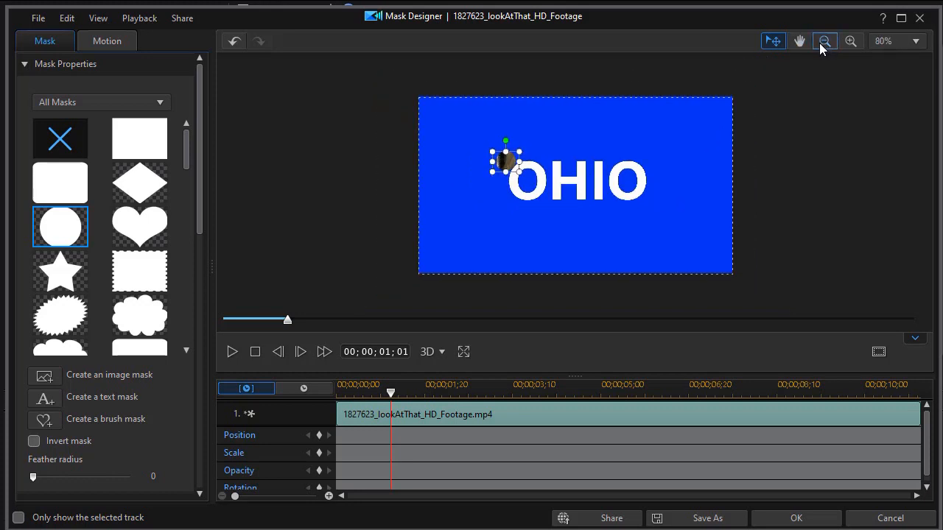
pyautogui.click(824, 40)
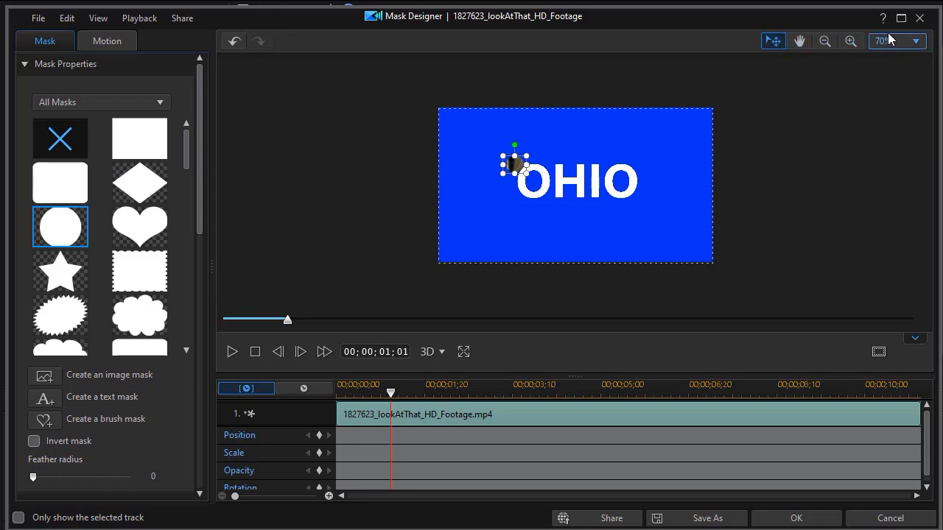
pyautogui.click(850, 40)
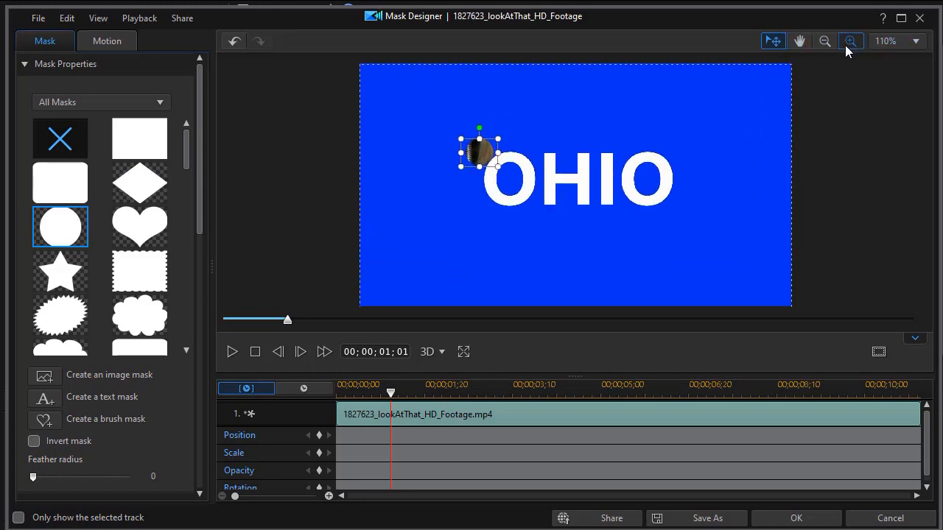
pyautogui.click(849, 40)
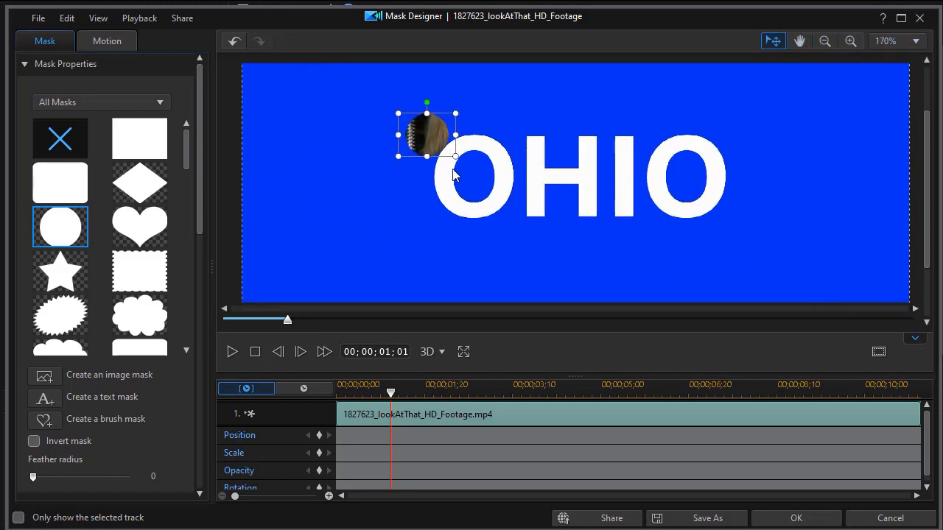
pyautogui.moveTo(427, 137); pyautogui.dragTo(475, 177)
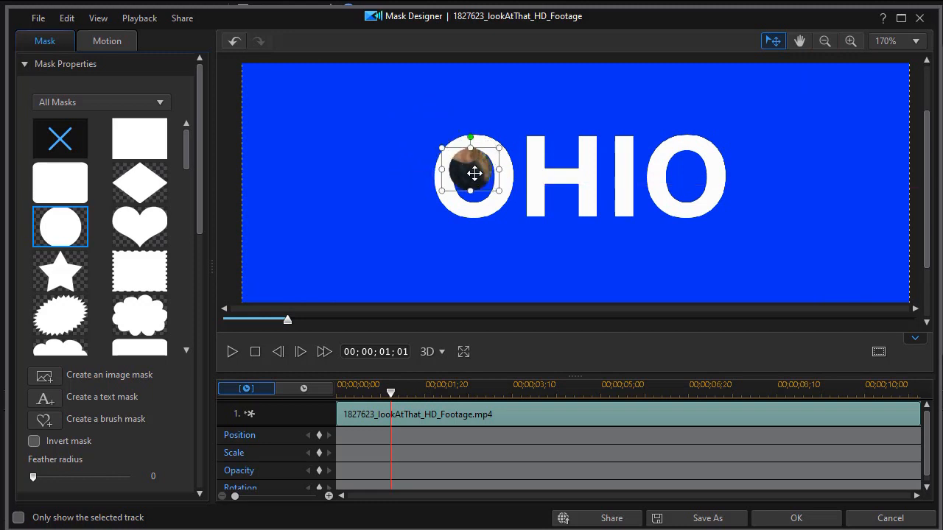
pyautogui.moveTo(474, 175); pyautogui.dragTo(473, 179)
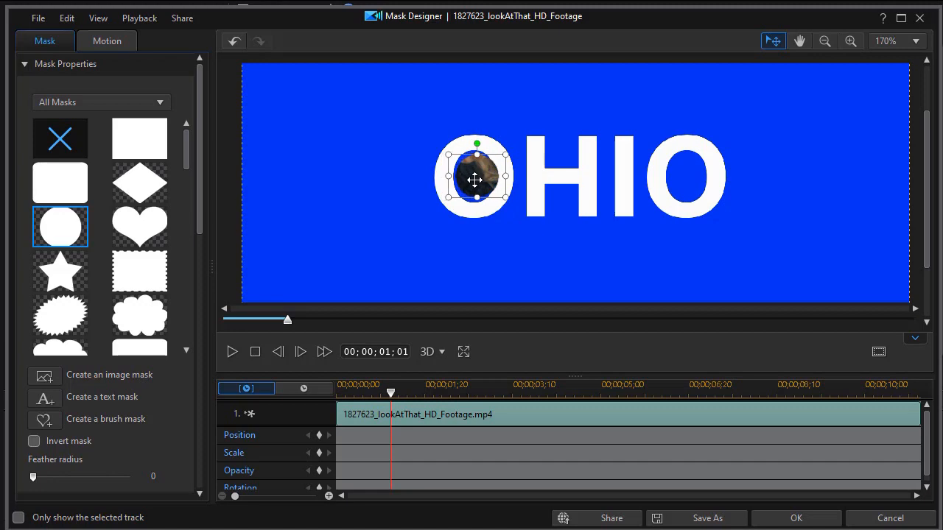
pyautogui.moveTo(506, 142)
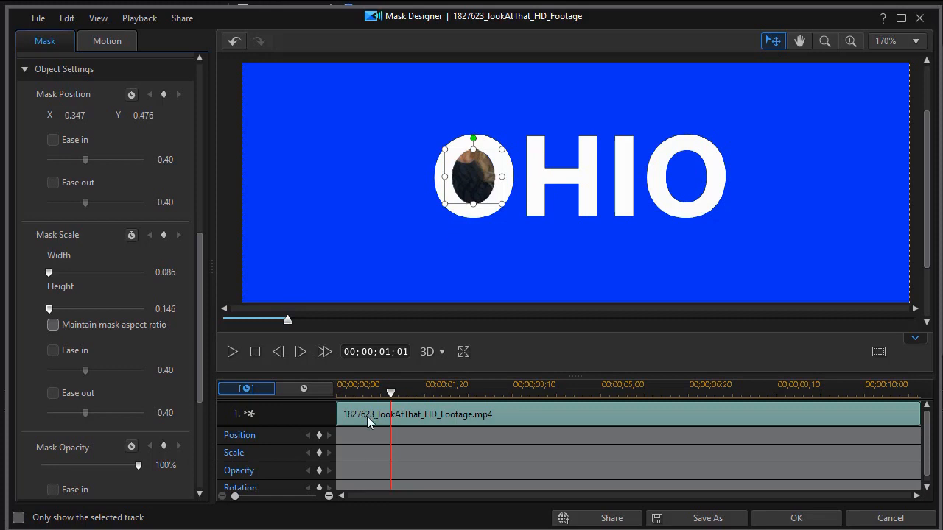
pyautogui.moveTo(318, 438)
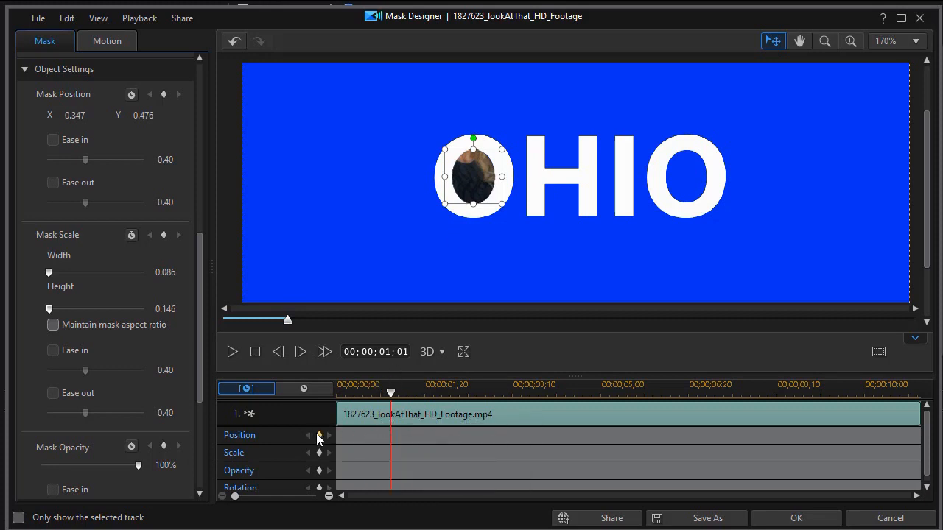
# - Record mask Position and Scale keyframes at 01;01 and set the playhead to 02;27
pyautogui.click(318, 436)
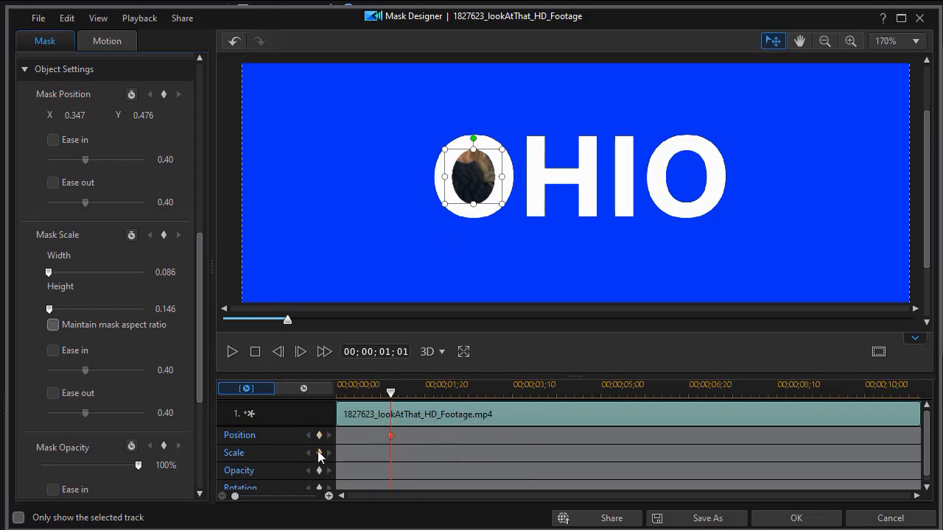
pyautogui.click(320, 453)
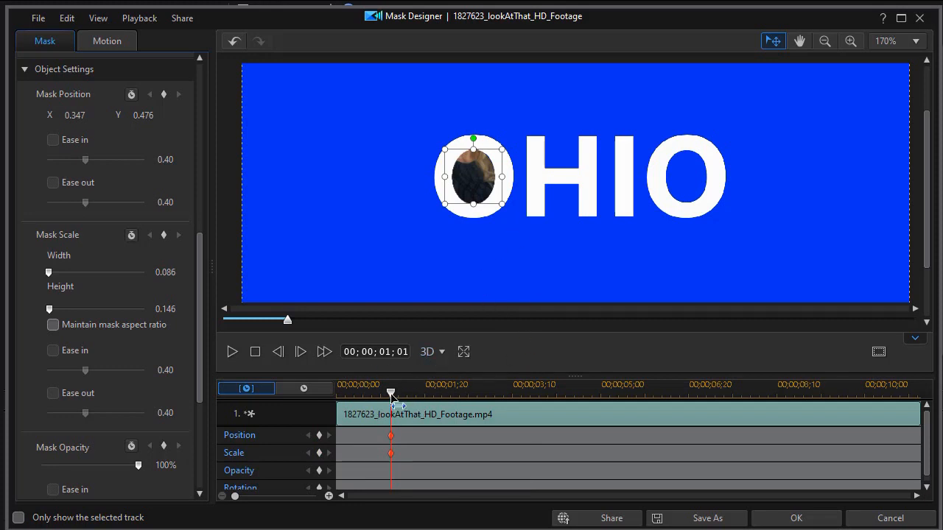
pyautogui.moveTo(390, 390); pyautogui.dragTo(498, 391)
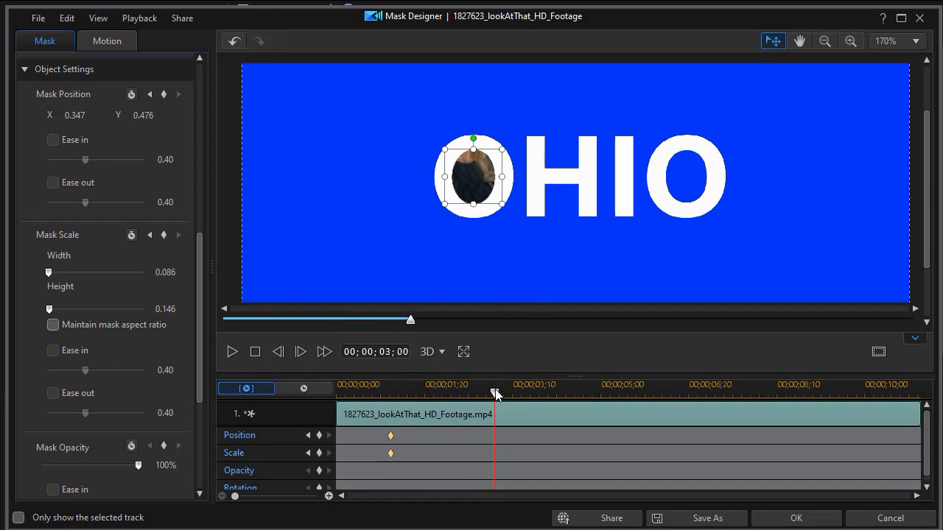
pyautogui.moveTo(495, 393); pyautogui.dragTo(489, 393)
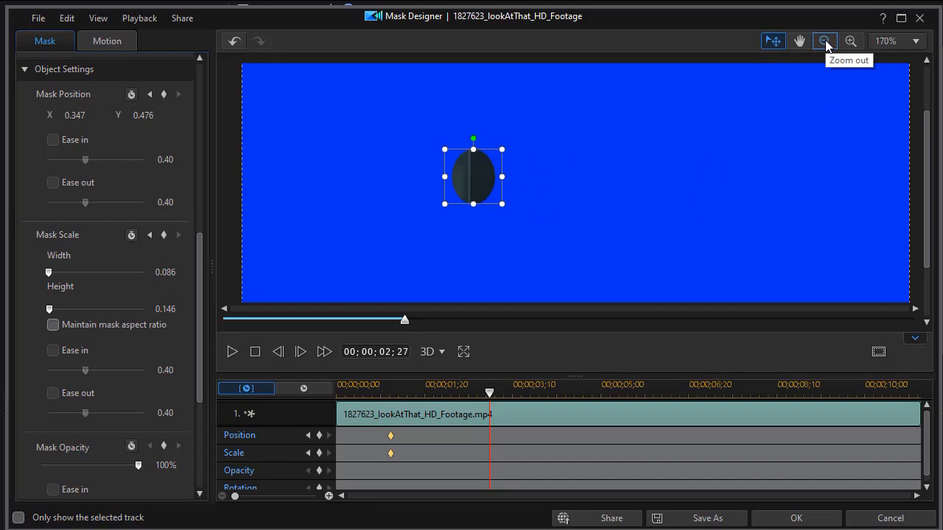
# - Zoom the preview out and enlarge the oval mask at 02;27
pyautogui.click(824, 41)
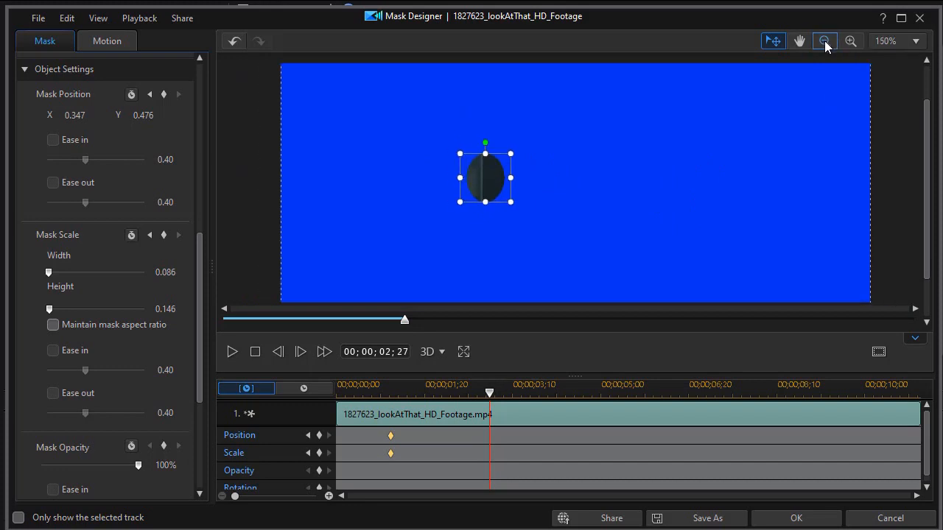
pyautogui.click(824, 40)
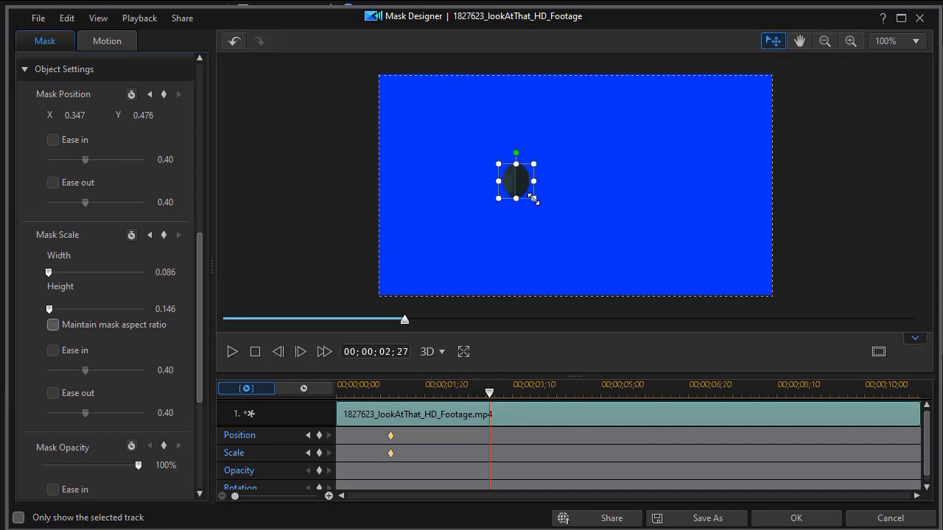
pyautogui.moveTo(515, 180); pyautogui.dragTo(753, 155)
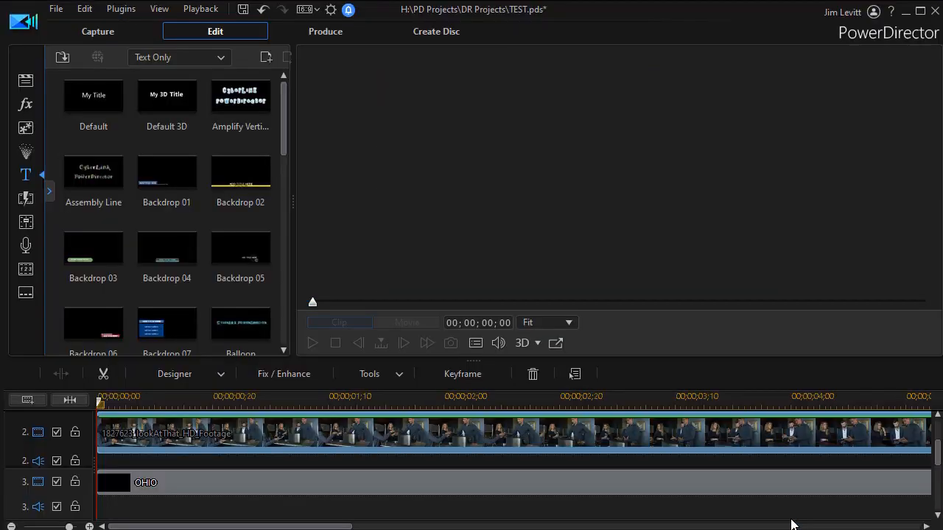
# - Select the footage clip on the timeline to edit its oval mask
pyautogui.click(145, 482)
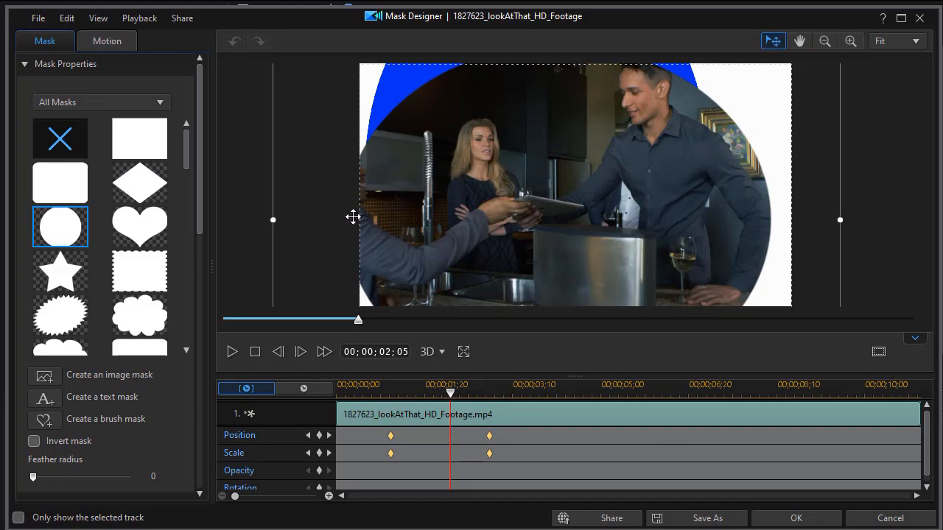
pyautogui.moveTo(839, 218)
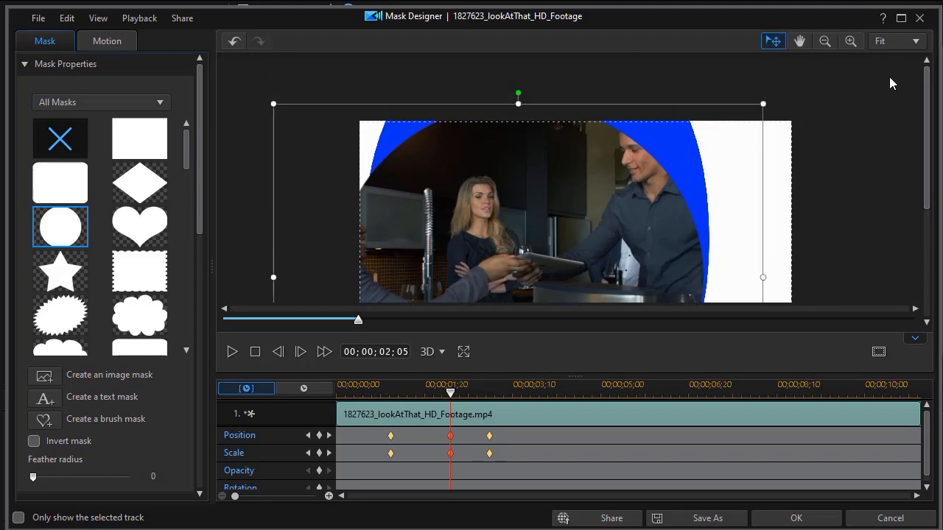
# - Enlarge the oval mask from its corner at a middle keyframe near two seconds
pyautogui.click(824, 40)
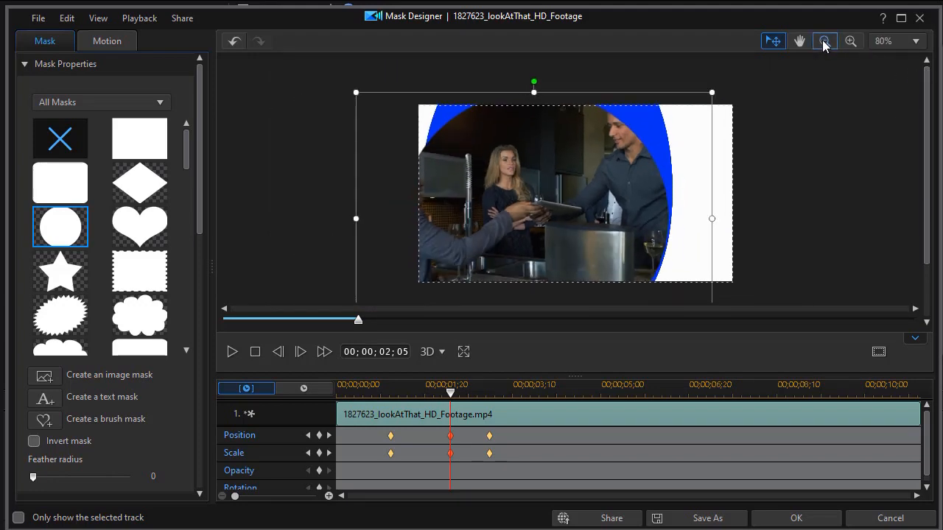
pyautogui.click(824, 41)
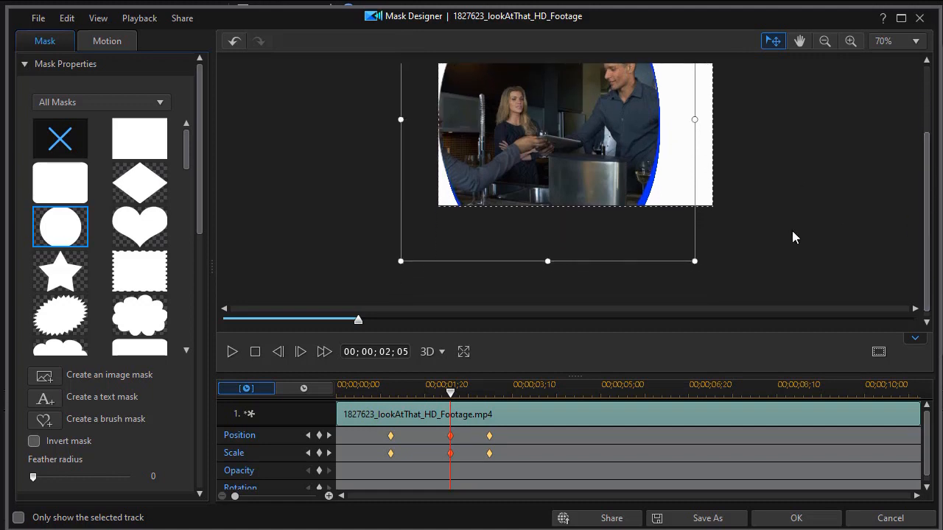
pyautogui.moveTo(693, 260)
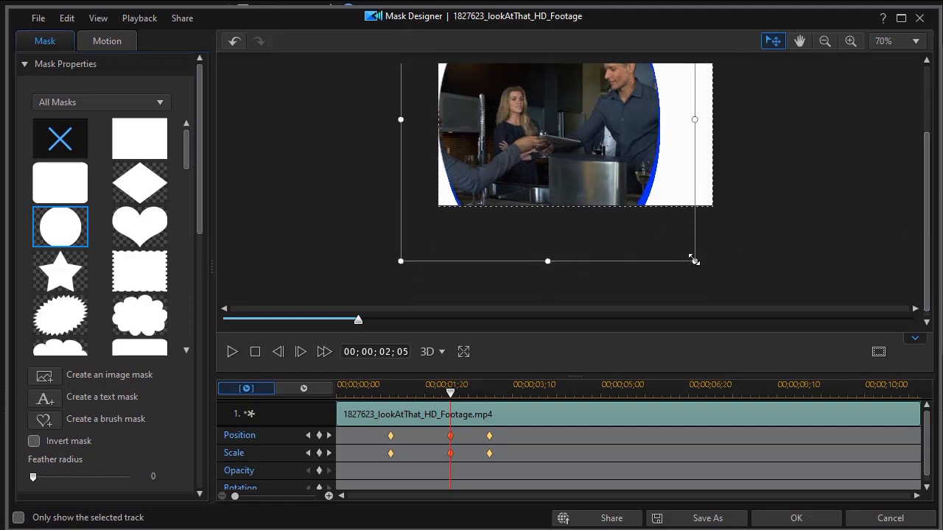
pyautogui.moveTo(695, 260); pyautogui.dragTo(696, 271)
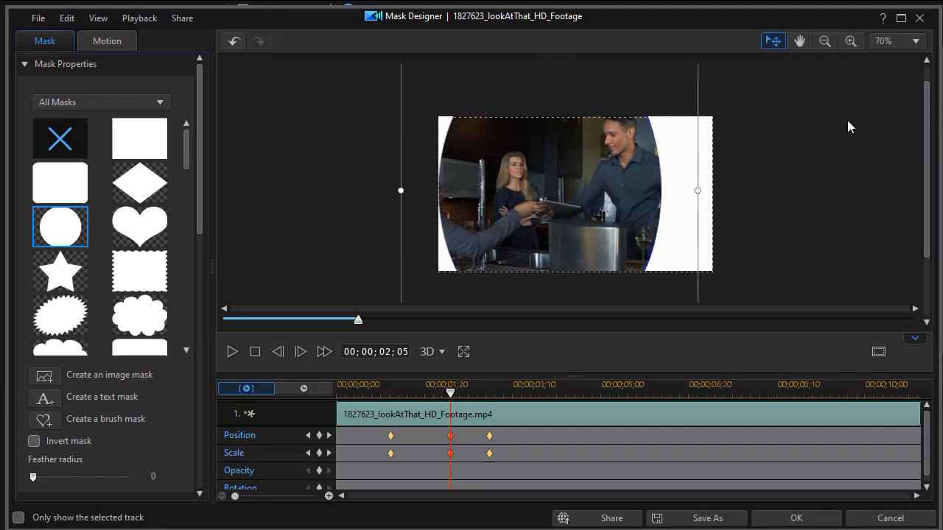
pyautogui.moveTo(449, 392); pyautogui.dragTo(397, 392)
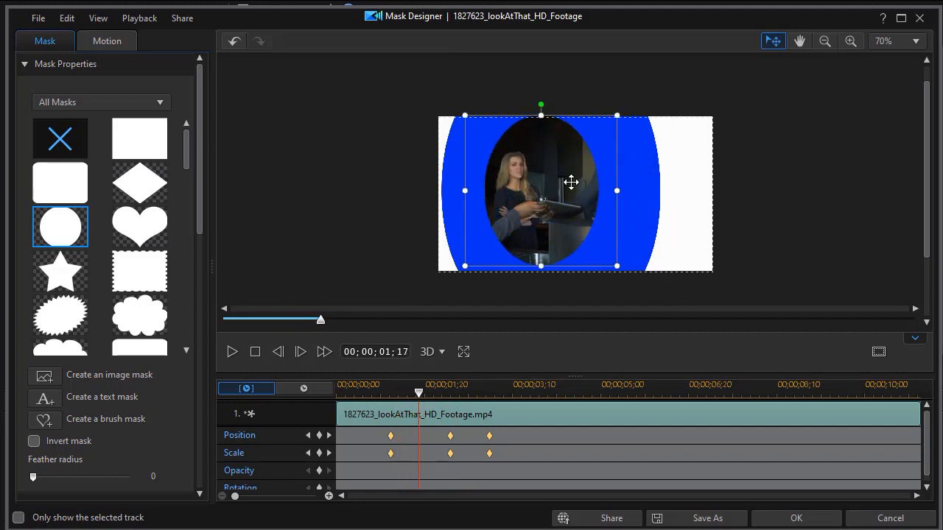
pyautogui.moveTo(560, 377)
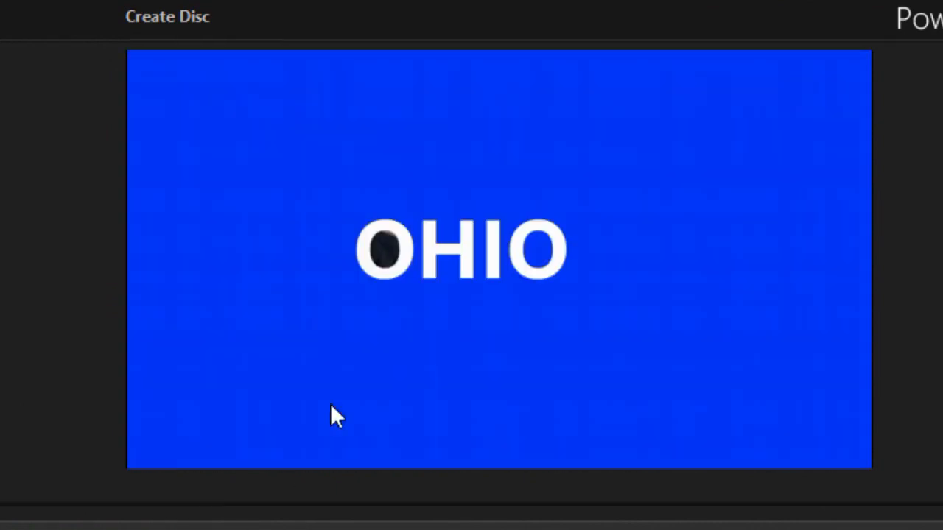
pyautogui.moveTo(372, 250)
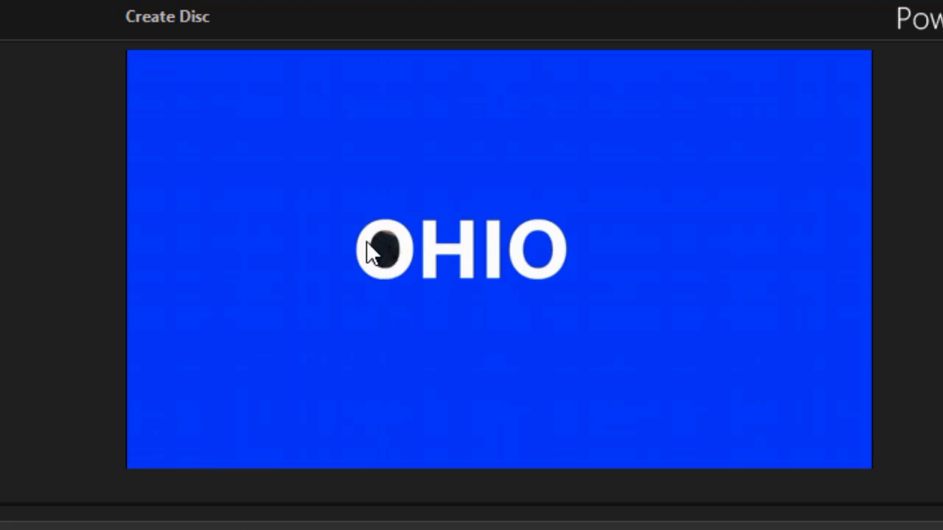
pyautogui.moveTo(383, 268)
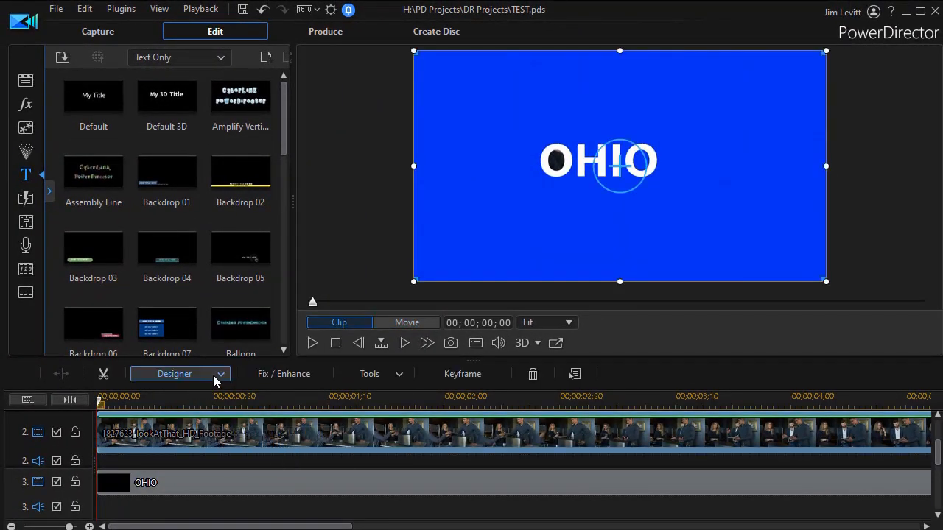
pyautogui.moveTo(229, 412)
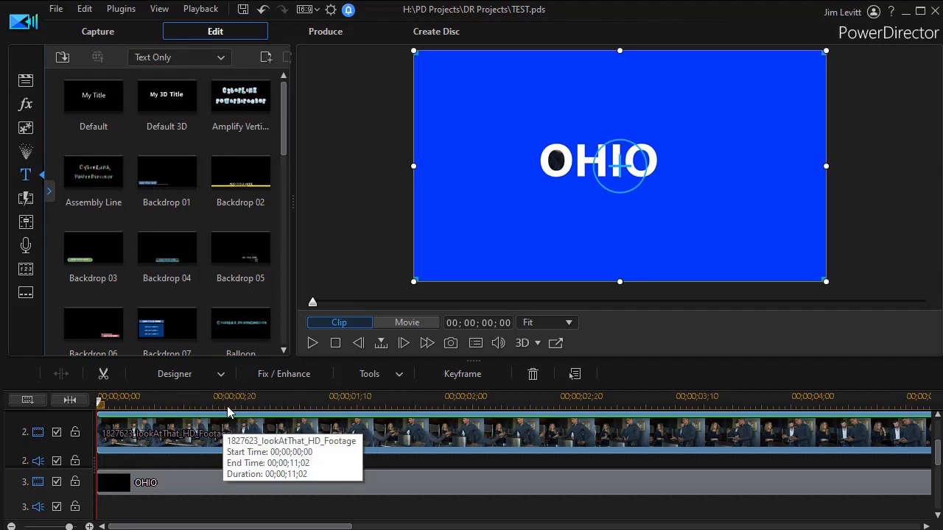
pyautogui.moveTo(234, 436)
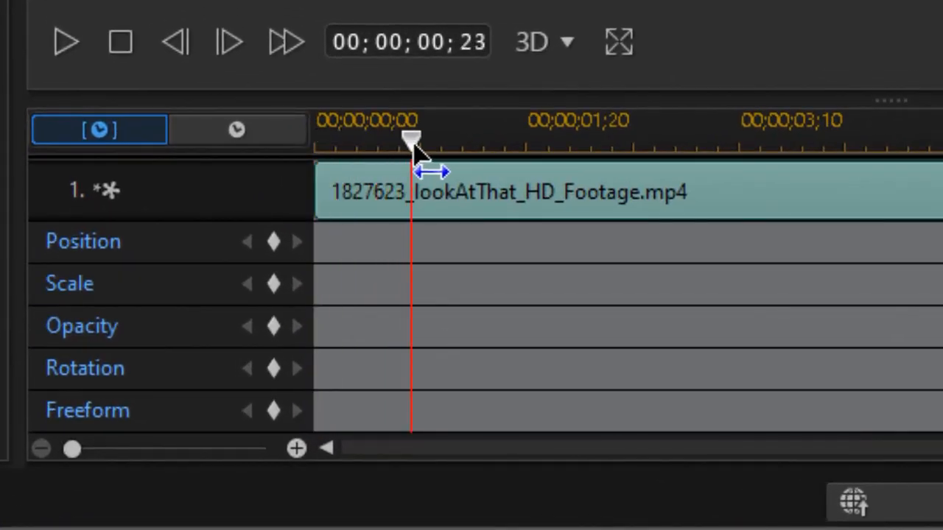
# - Set opacity keyframes fading the footage from 0% before one second to 100% at one second
pyautogui.moveTo(411, 138); pyautogui.dragTo(479, 138)
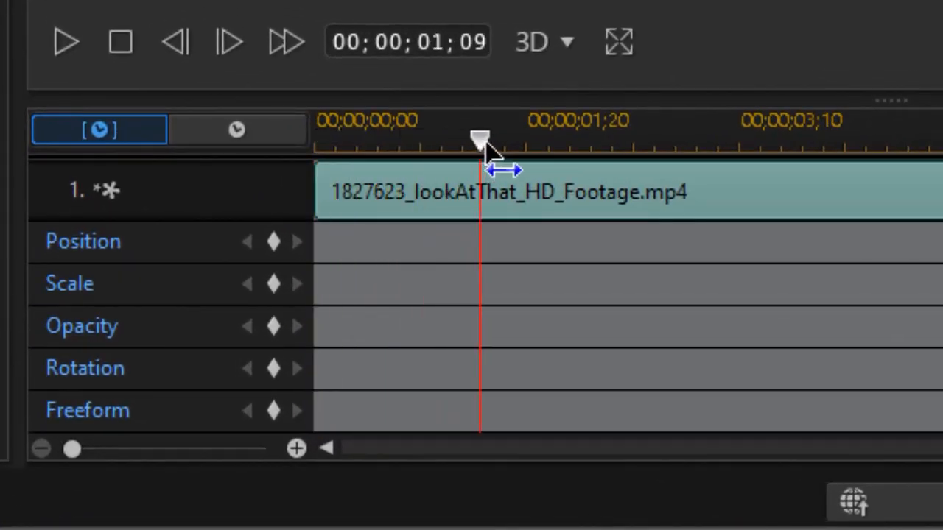
pyautogui.moveTo(479, 139); pyautogui.dragTo(440, 138)
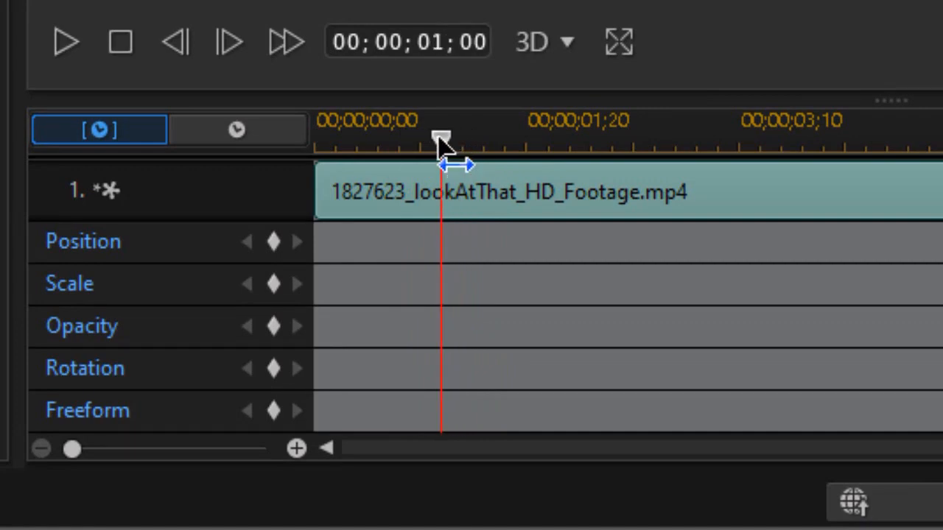
pyautogui.moveTo(317, 339)
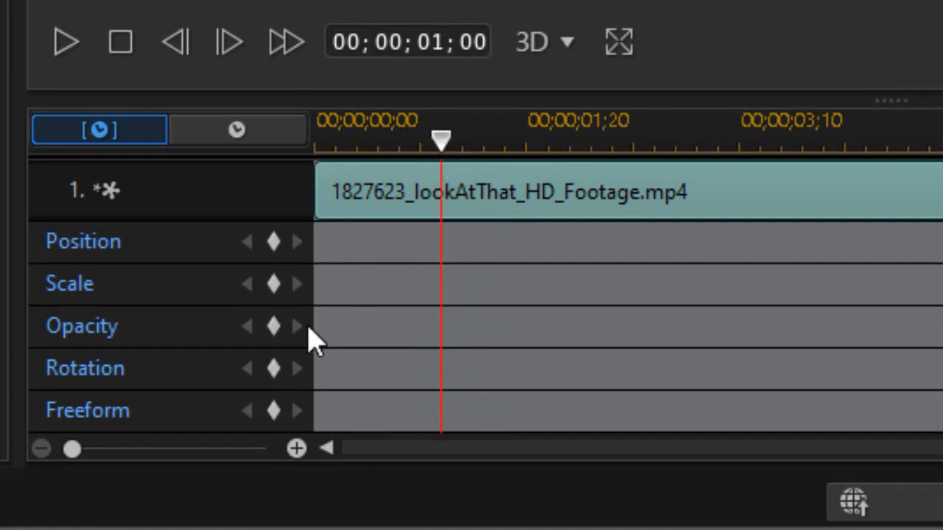
pyautogui.click(273, 326)
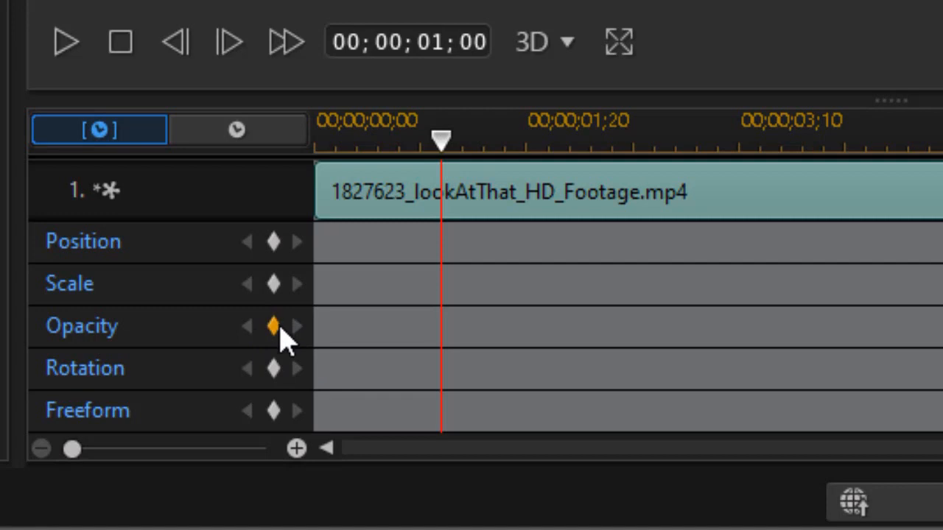
pyautogui.click(274, 325)
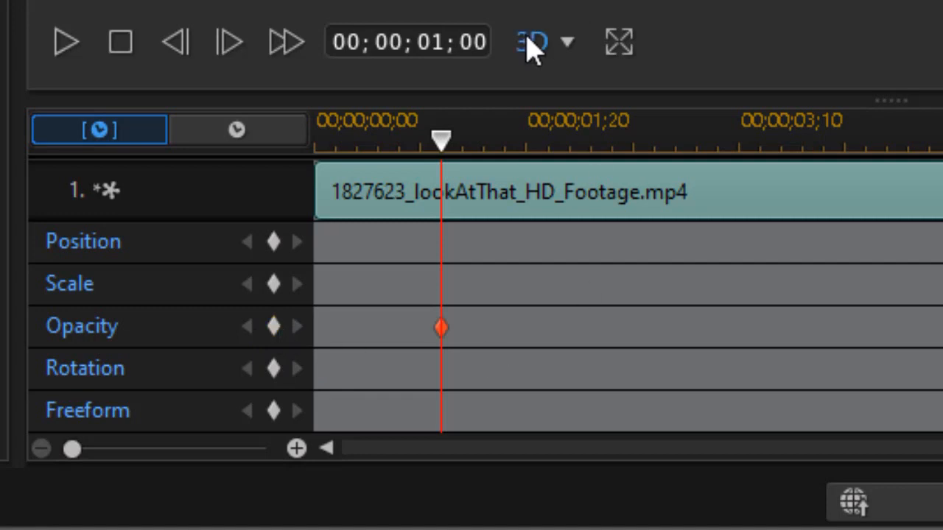
pyautogui.moveTo(438, 155)
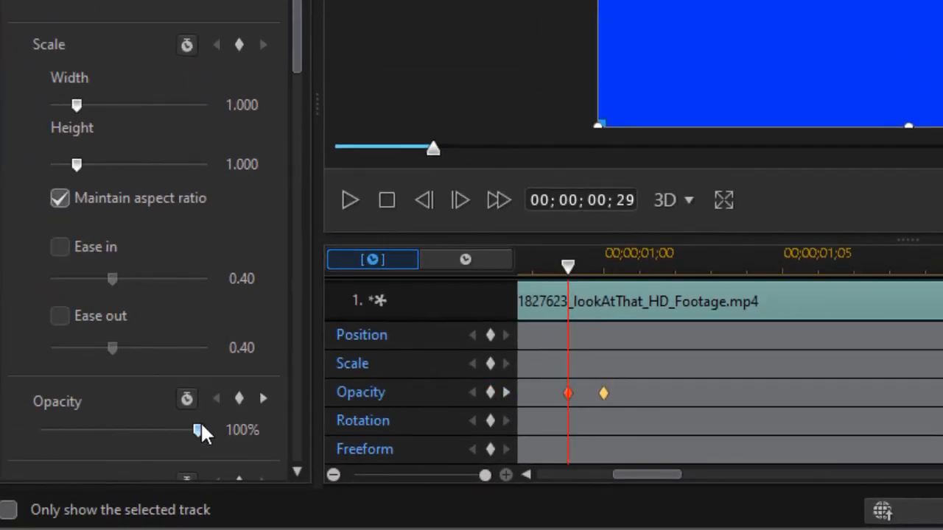
pyautogui.moveTo(197, 430); pyautogui.dragTo(41, 430)
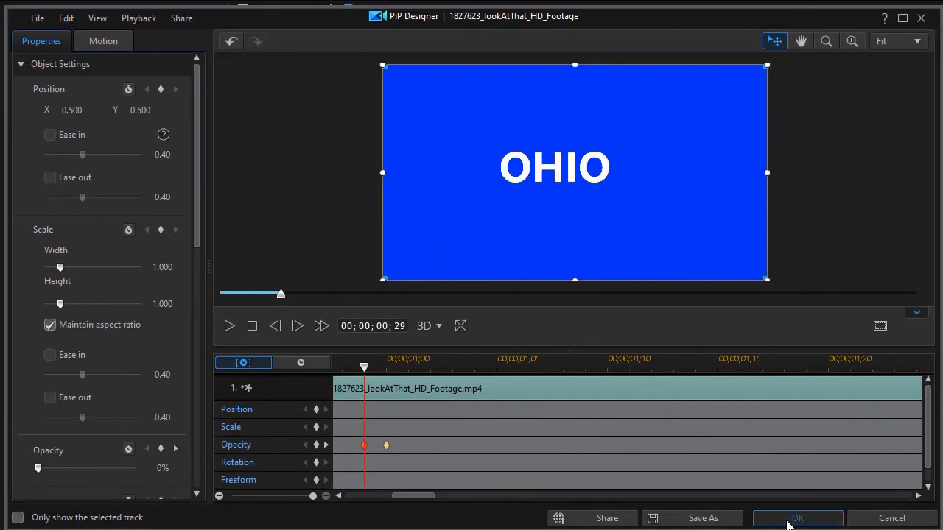
pyautogui.click(796, 518)
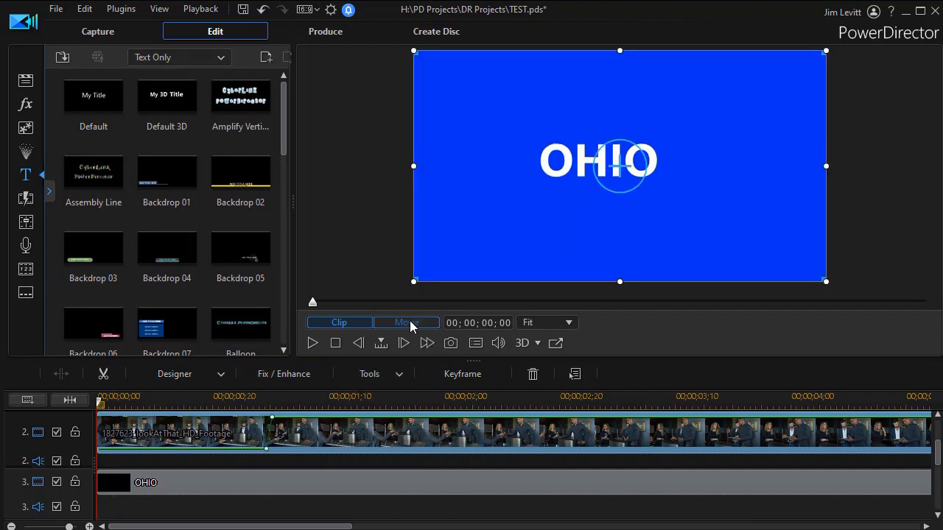
# - Play the full movie preview to watch the kitchen footage reveal through OHIO and fade in
pyautogui.click(555, 342)
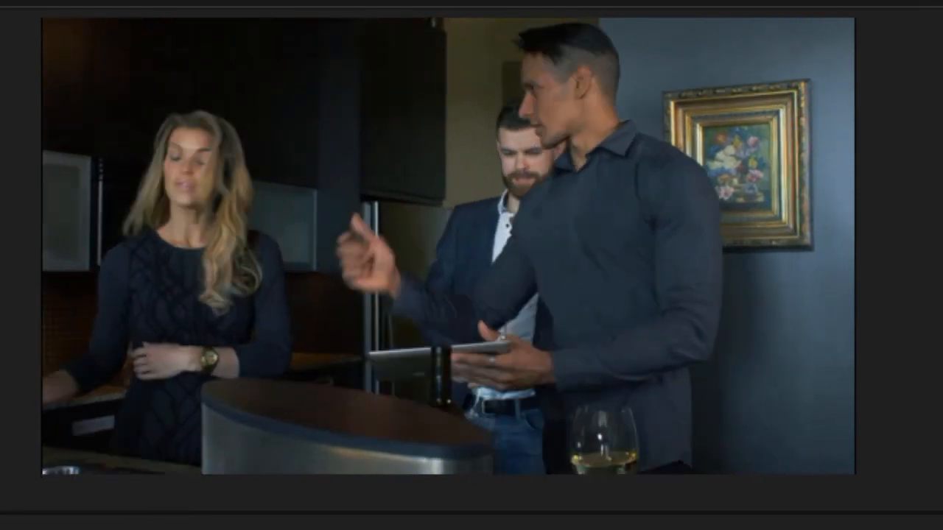